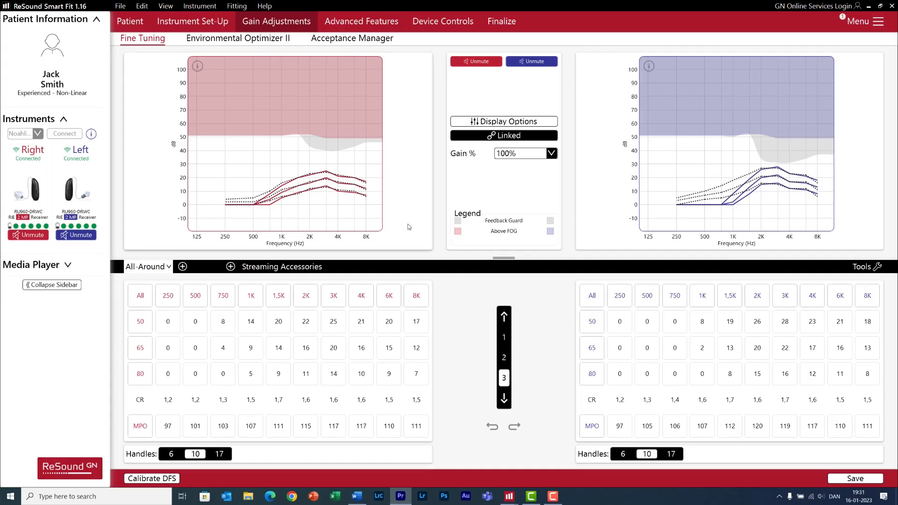
pyautogui.moveTo(382, 229)
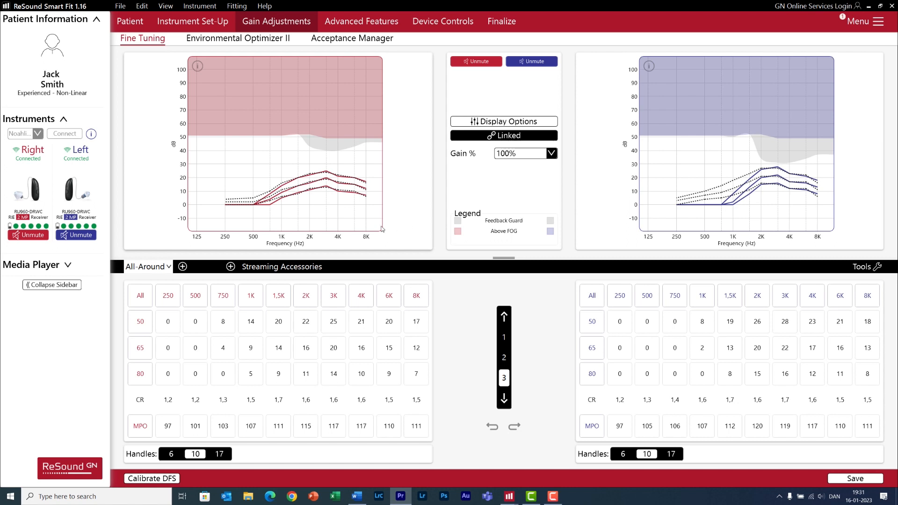
pyautogui.moveTo(391, 230)
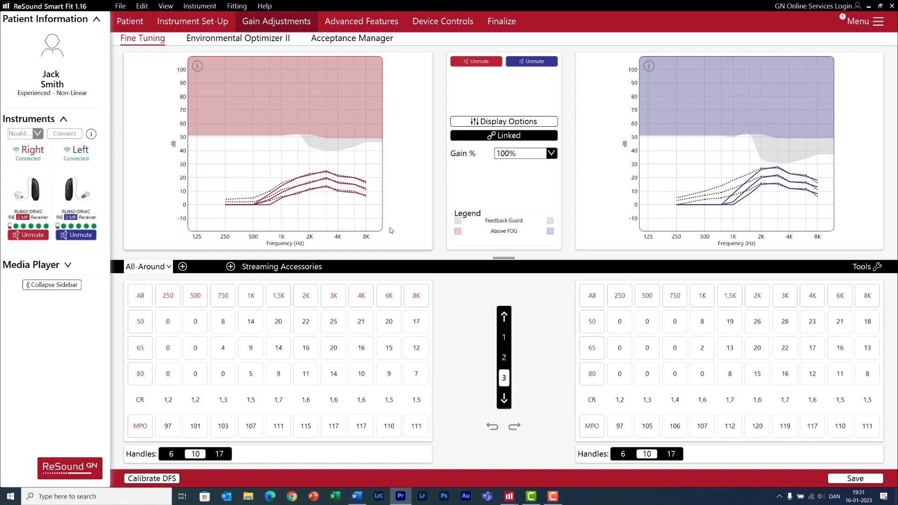